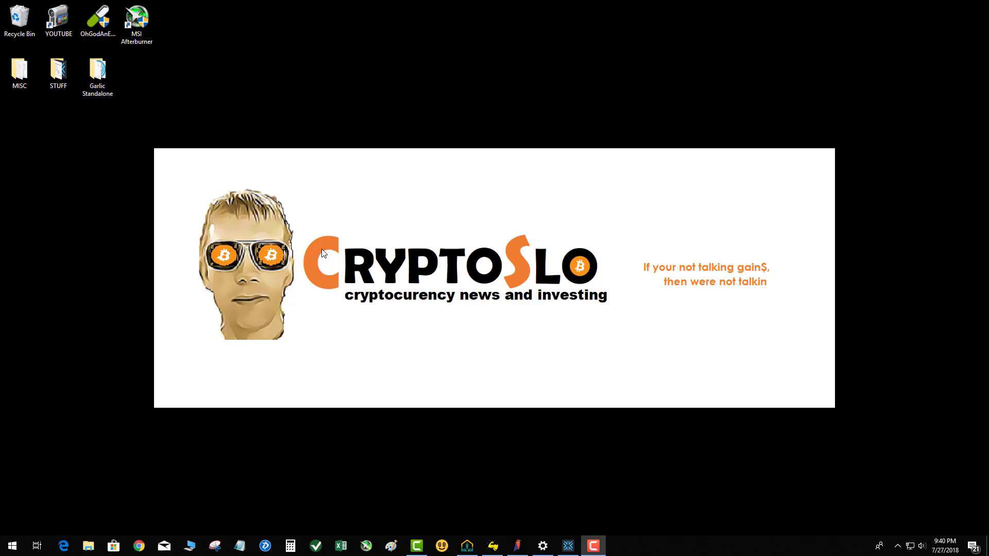
{"action": "mouse_move", "coordinate": [323, 299]}
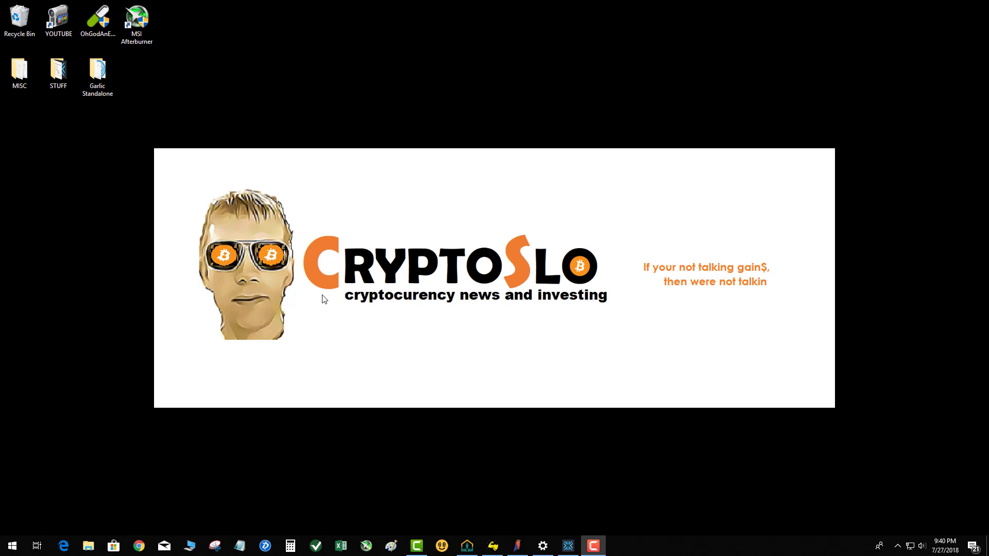
{"action": "mouse_move", "coordinate": [119, 524]}
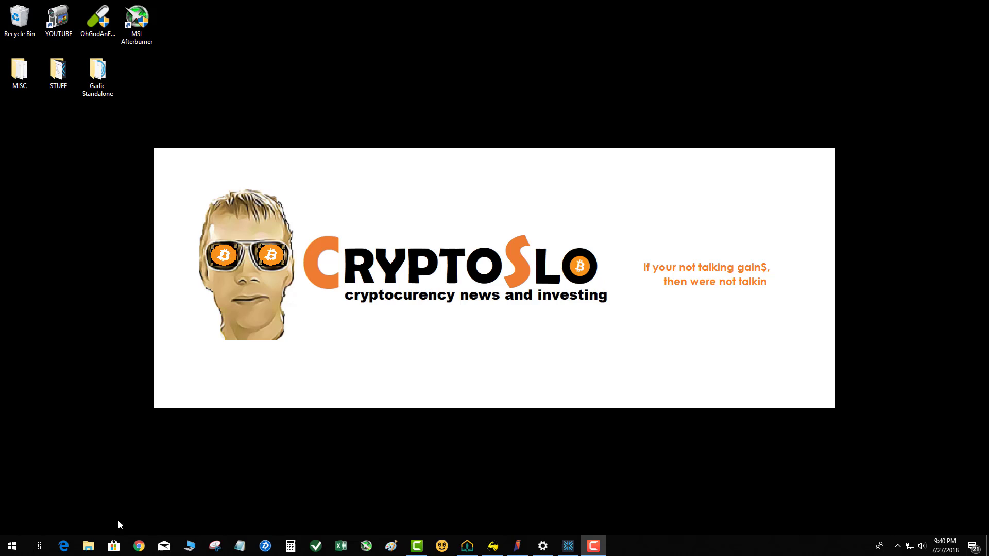
Launch Chrome and briefly browse the TOOLS bookmark folder, staying on the New Tab page.
{"action": "left_click", "coordinate": [138, 546]}
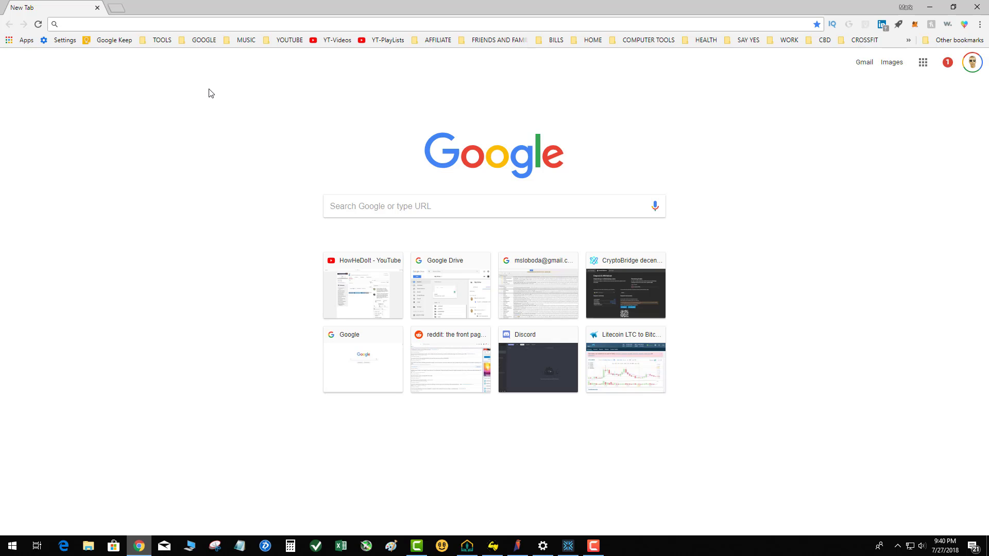
{"action": "mouse_move", "coordinate": [194, 54]}
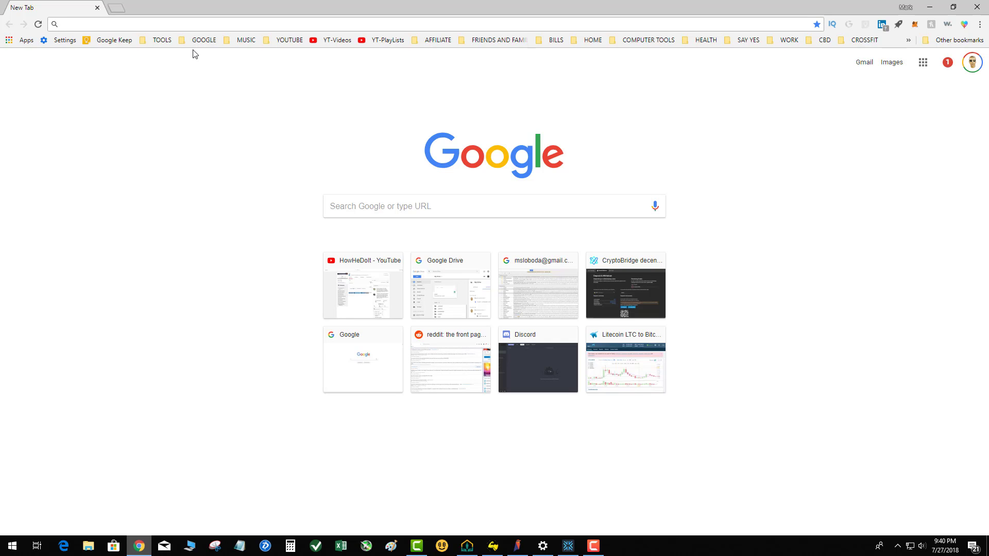
{"action": "mouse_move", "coordinate": [180, 121]}
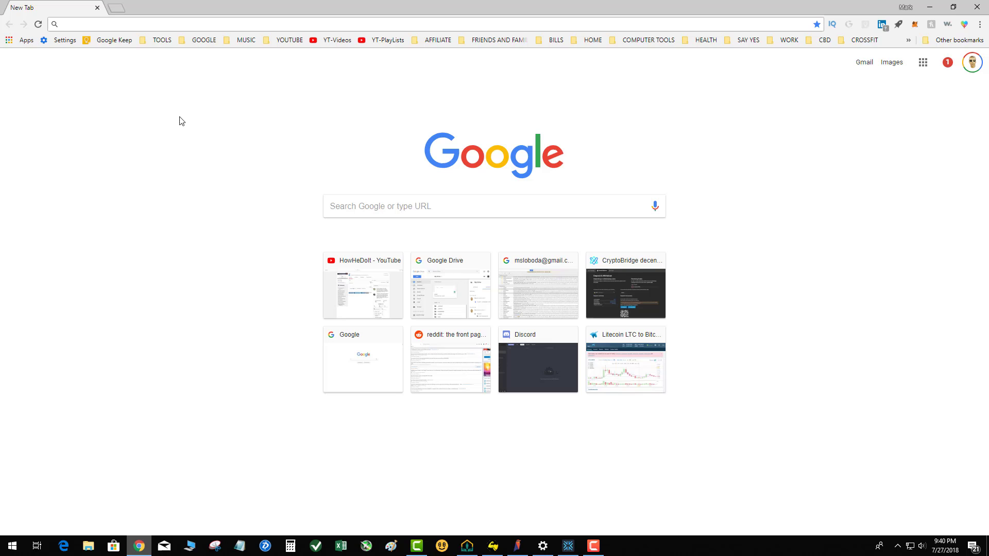
{"action": "left_click", "coordinate": [162, 40]}
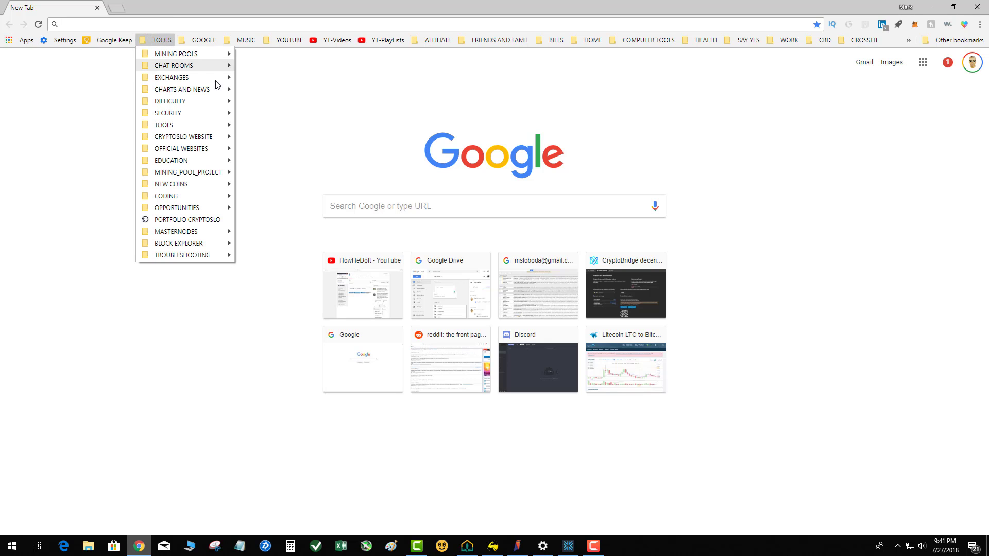
{"action": "left_click", "coordinate": [285, 98]}
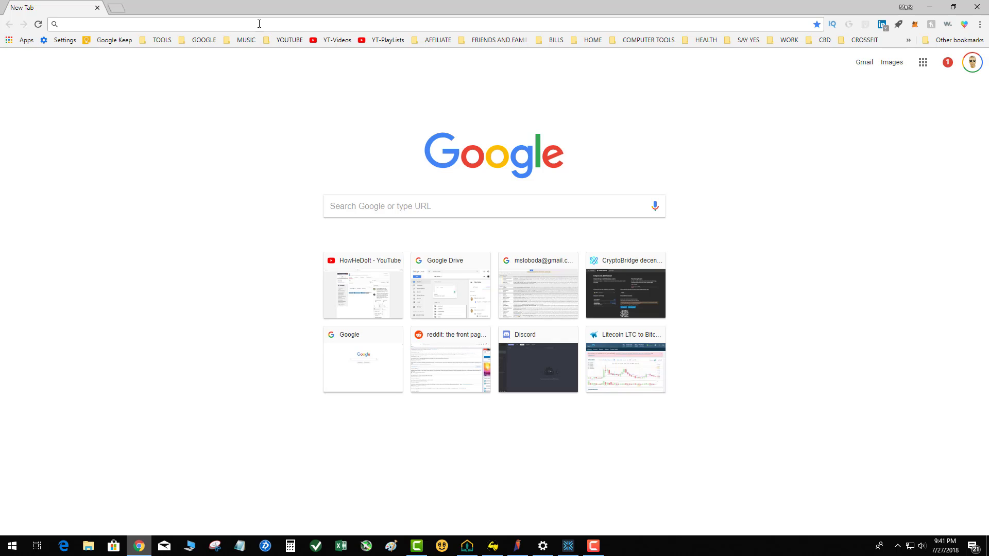
{"action": "mouse_move", "coordinate": [256, 126]}
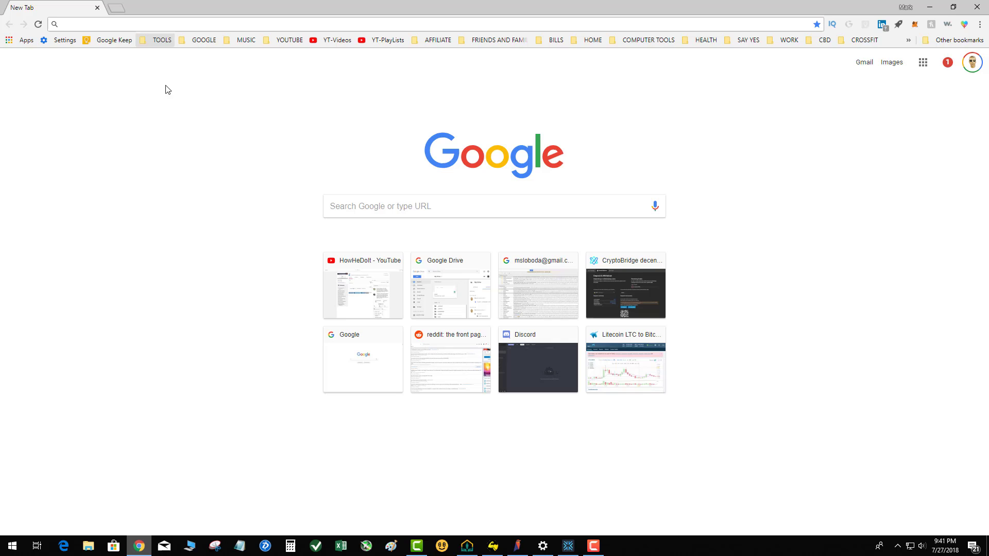
{"action": "mouse_move", "coordinate": [160, 171]}
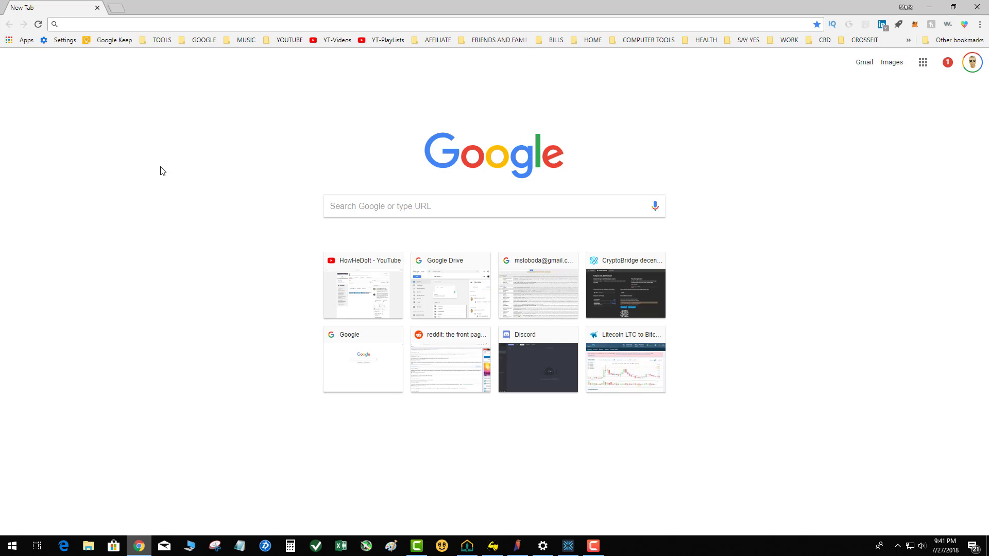
{"action": "mouse_move", "coordinate": [164, 157]}
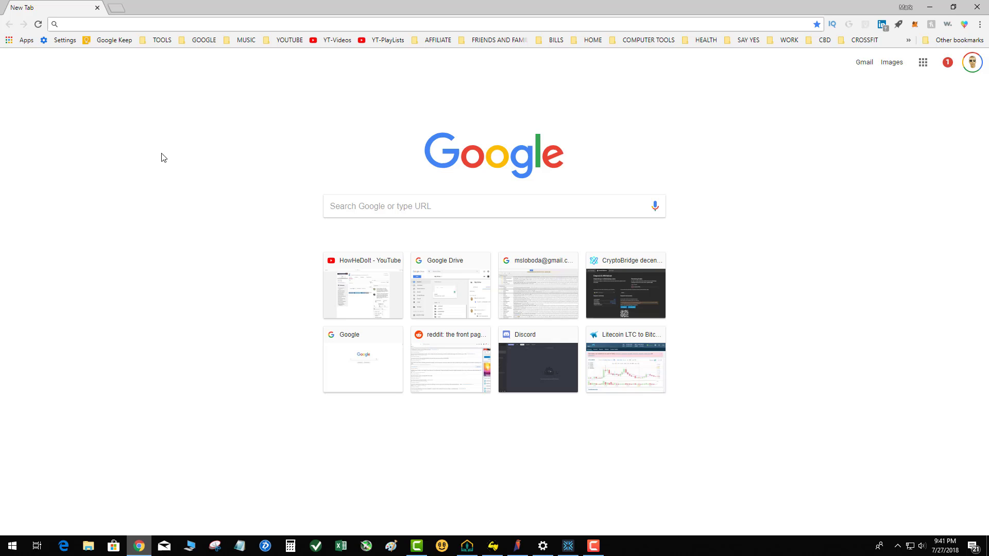
{"action": "mouse_move", "coordinate": [232, 145]}
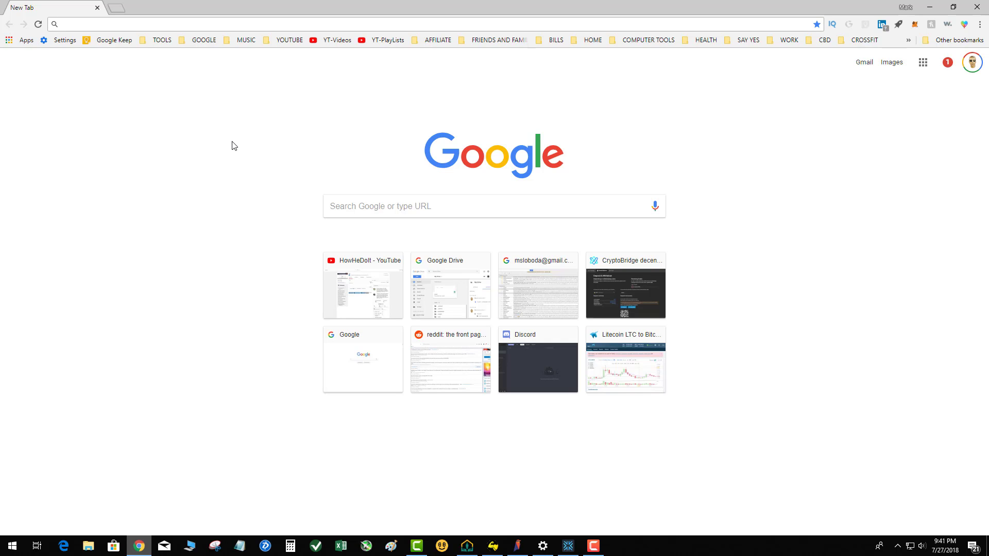
{"action": "mouse_move", "coordinate": [207, 146]}
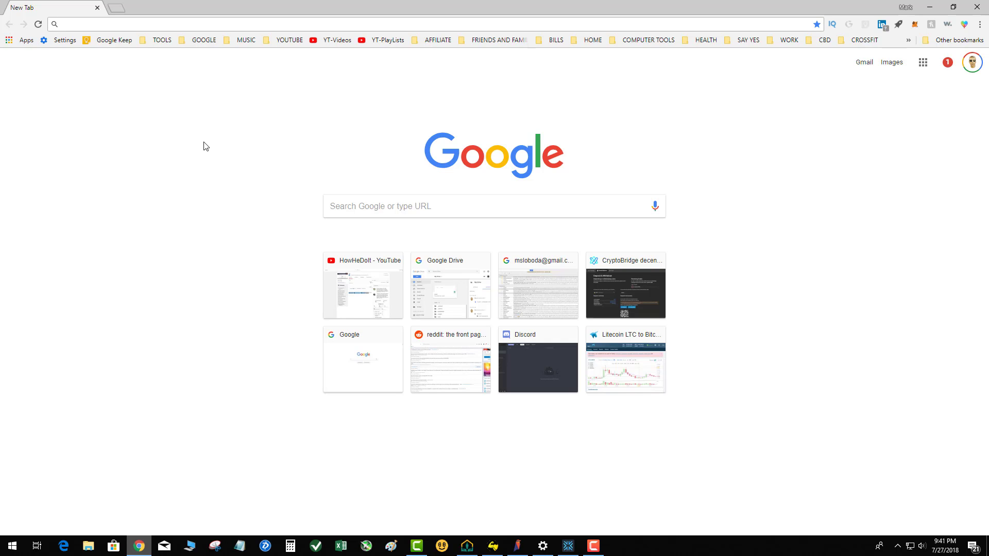
{"action": "mouse_move", "coordinate": [203, 154]}
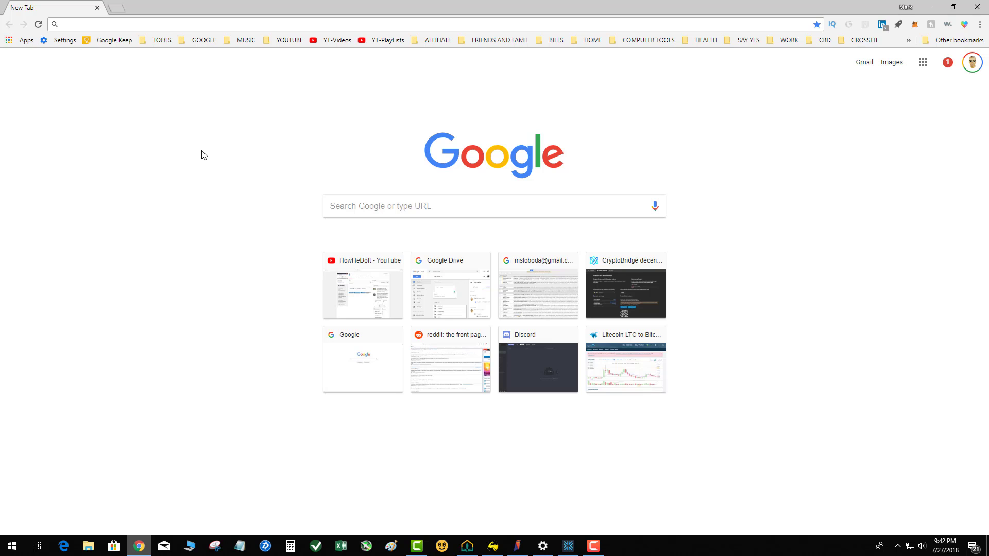
{"action": "mouse_move", "coordinate": [160, 44]}
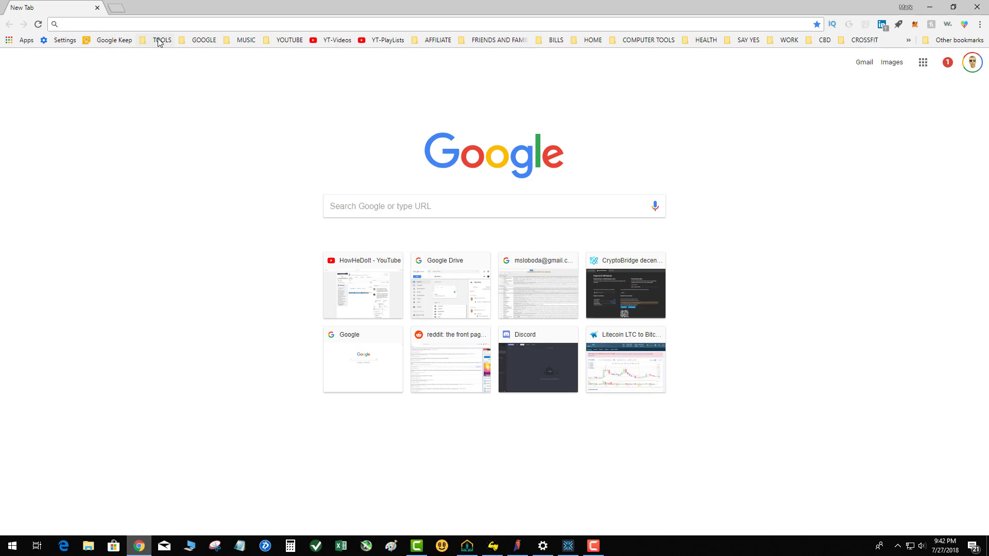
Show the bookmarks saved under DIFFICULTY inside the TOOLS folder.
{"action": "left_click", "coordinate": [163, 40]}
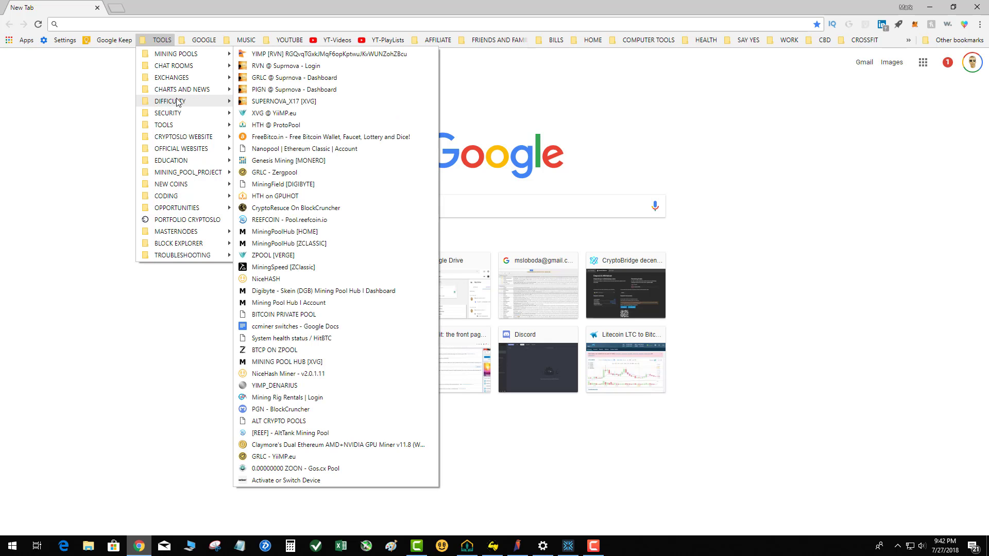
{"action": "left_click", "coordinate": [279, 54]}
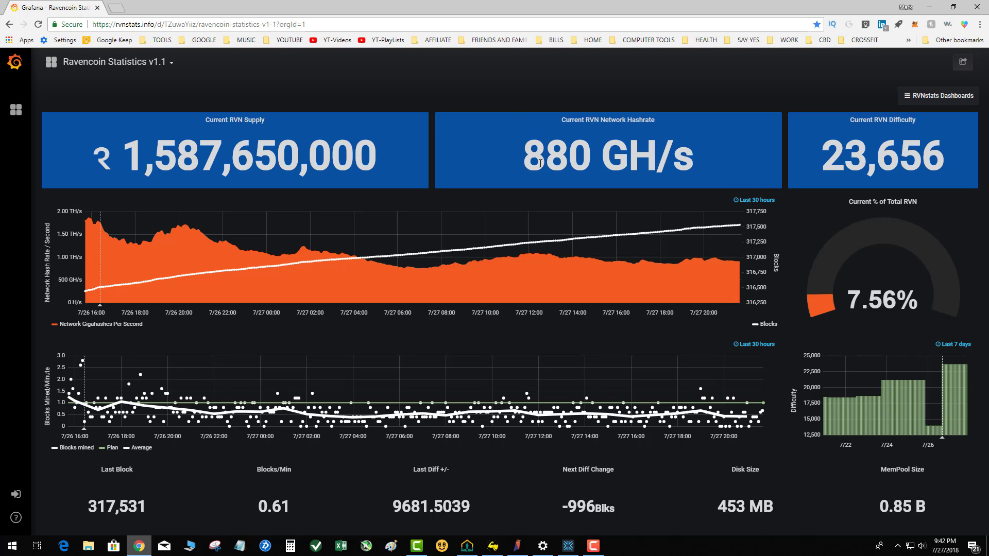
{"action": "mouse_move", "coordinate": [859, 419]}
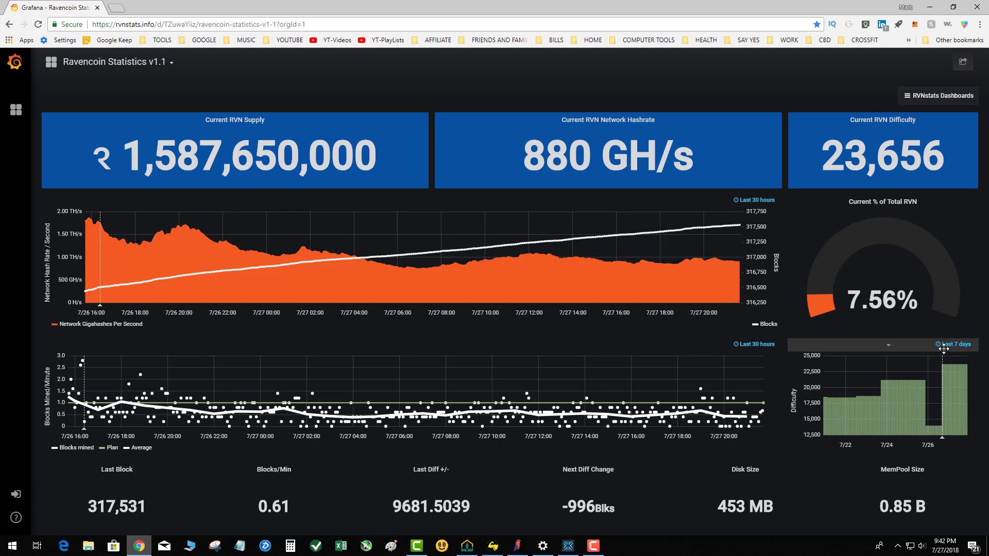
{"action": "mouse_move", "coordinate": [764, 404]}
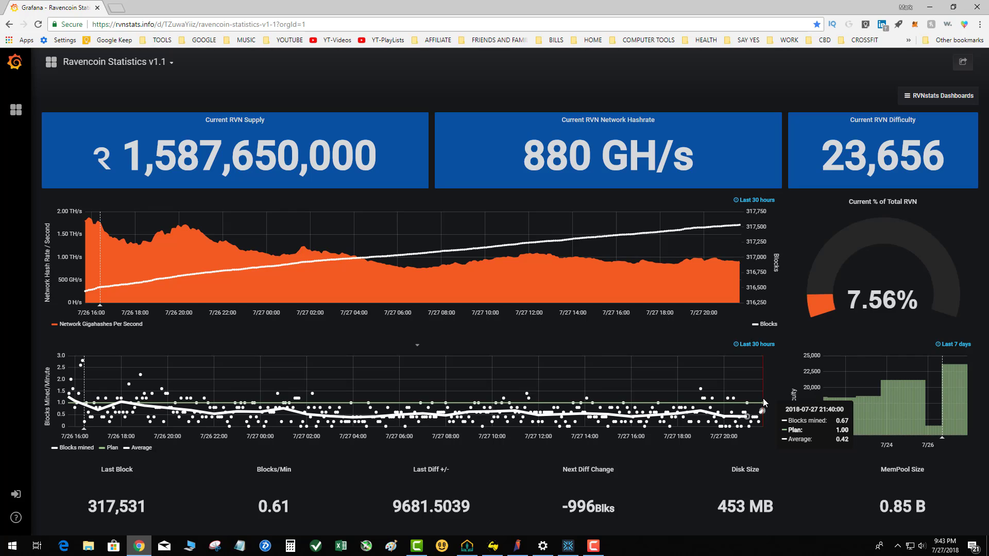
{"action": "mouse_move", "coordinate": [796, 398]}
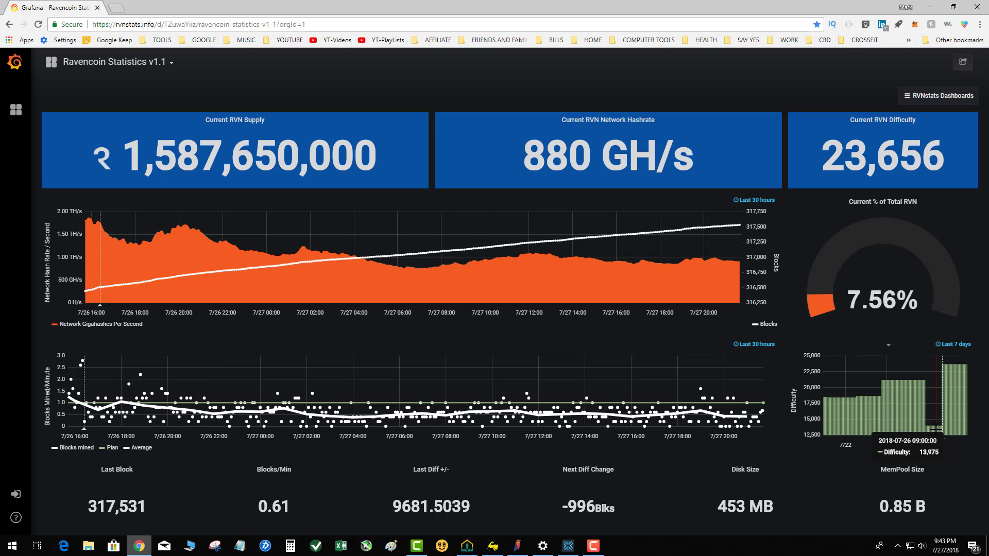
{"action": "mouse_move", "coordinate": [892, 394]}
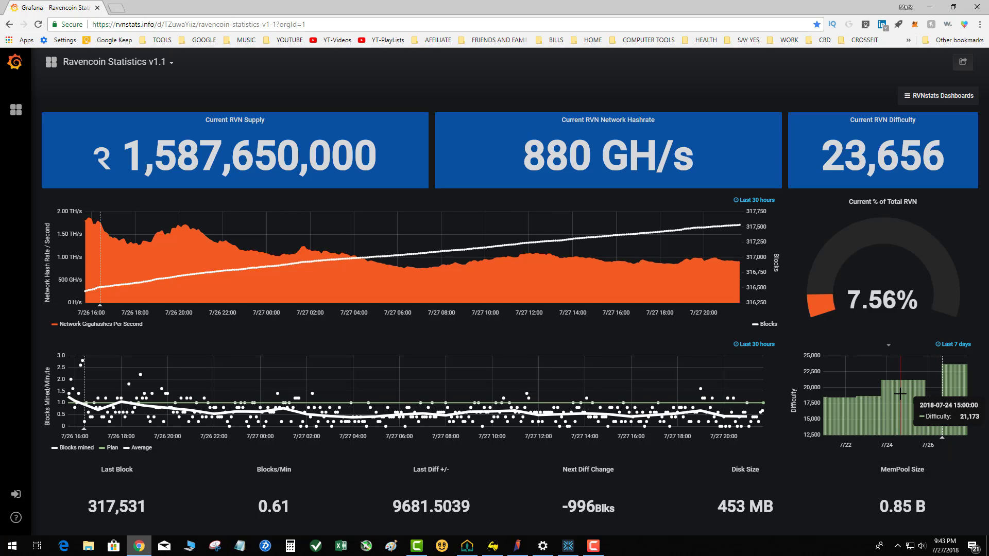
{"action": "mouse_move", "coordinate": [838, 411]}
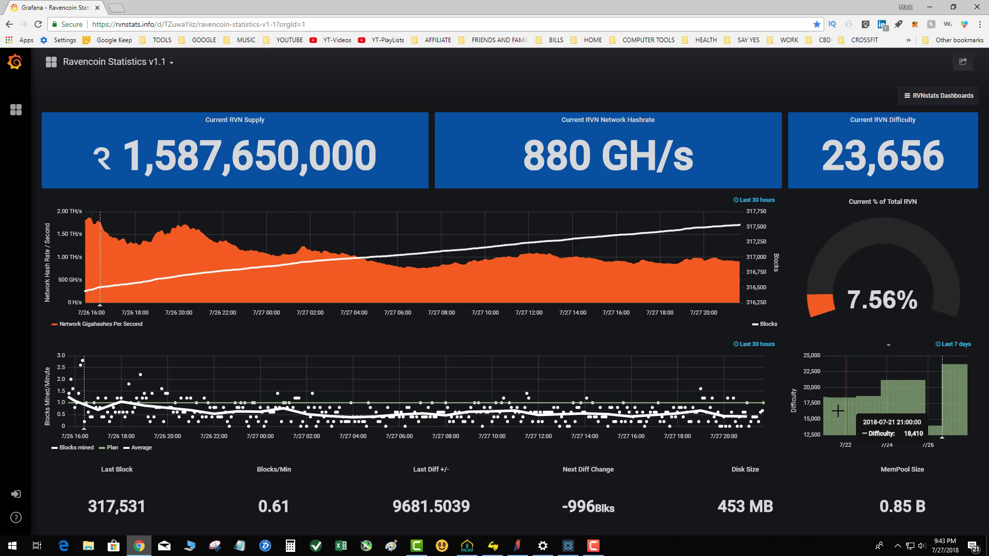
{"action": "mouse_move", "coordinate": [838, 410]}
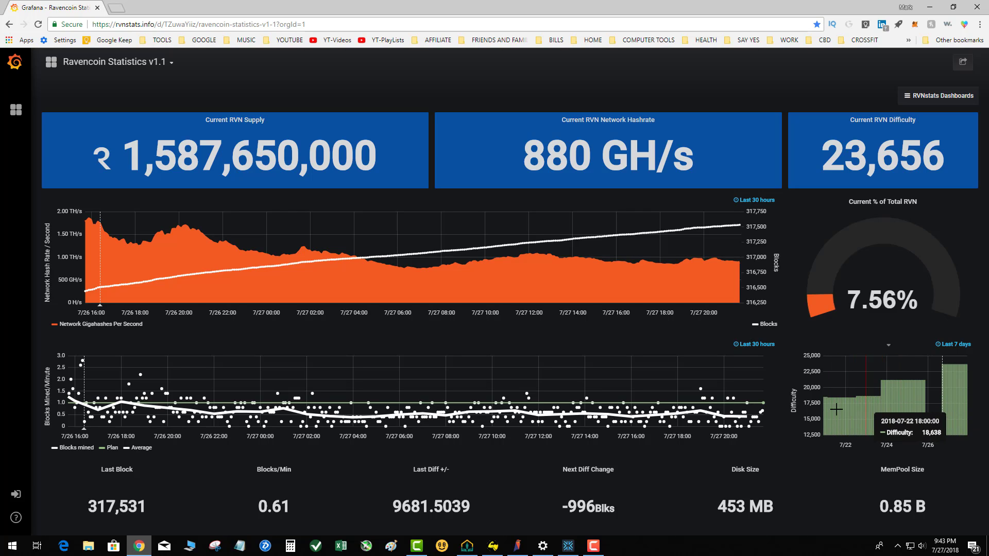
{"action": "mouse_move", "coordinate": [899, 400]}
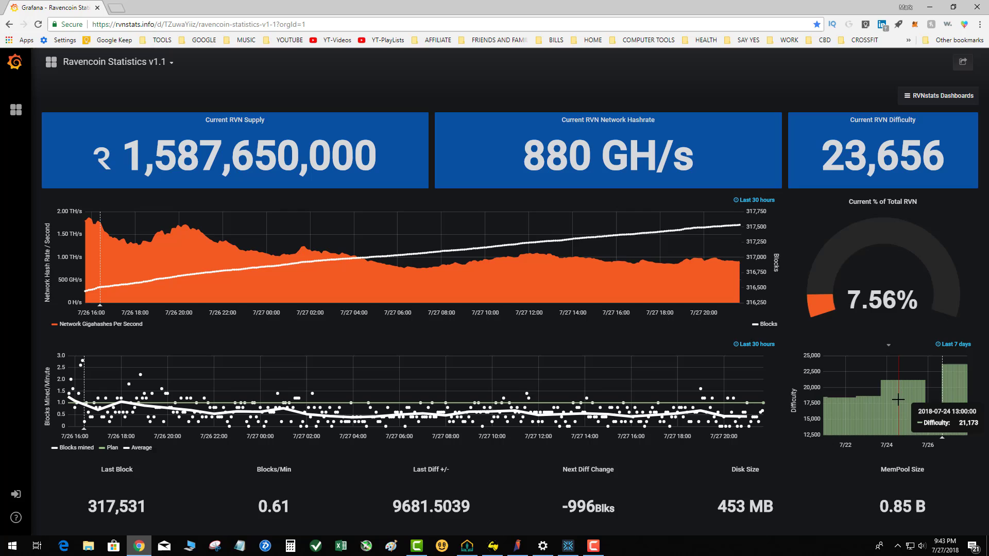
{"action": "mouse_move", "coordinate": [883, 397]}
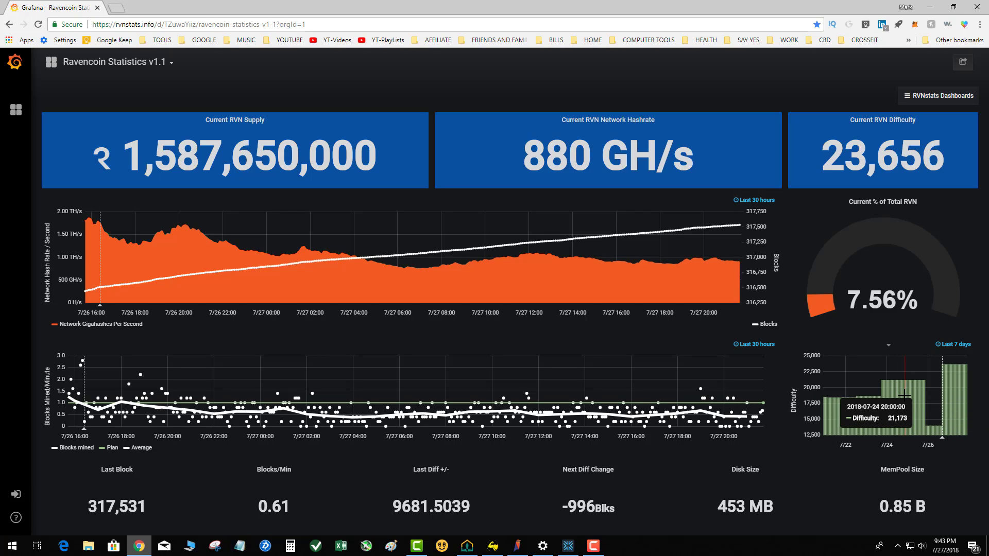
{"action": "mouse_move", "coordinate": [921, 424]}
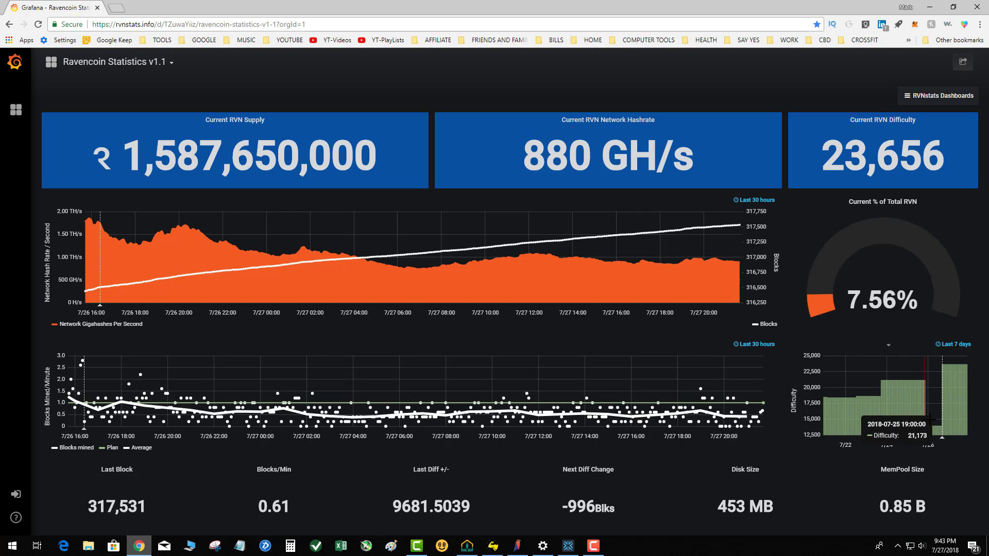
{"action": "mouse_move", "coordinate": [906, 410]}
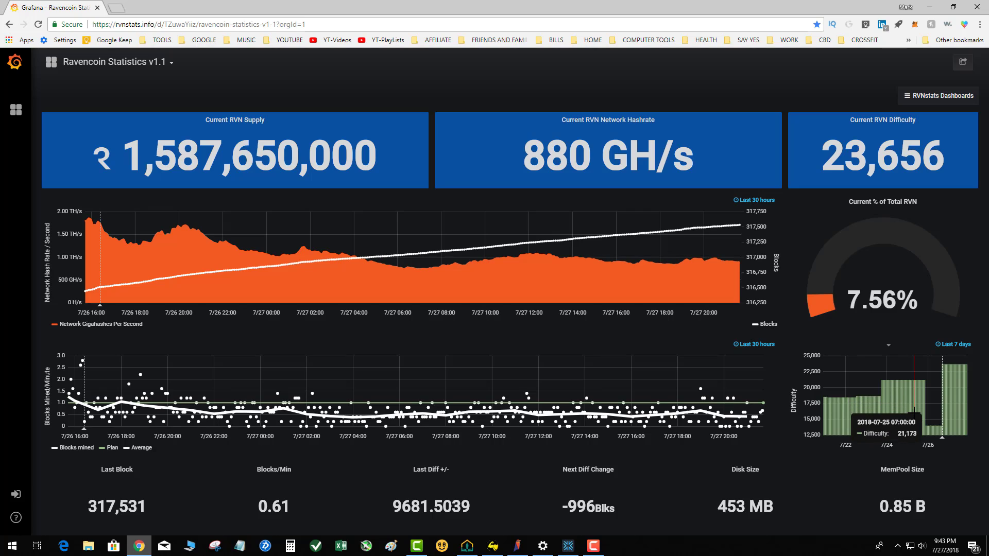
{"action": "mouse_move", "coordinate": [908, 381]}
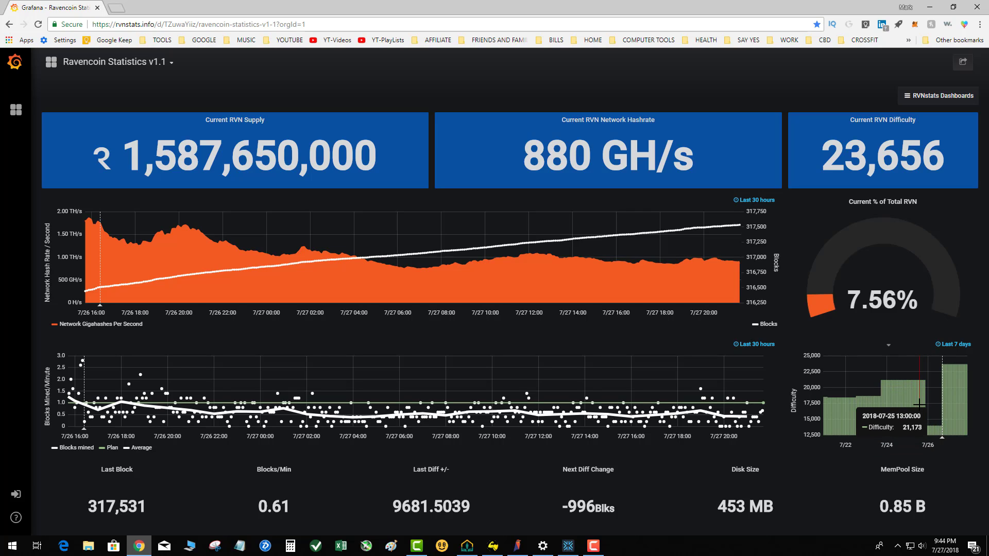
{"action": "mouse_move", "coordinate": [898, 392]}
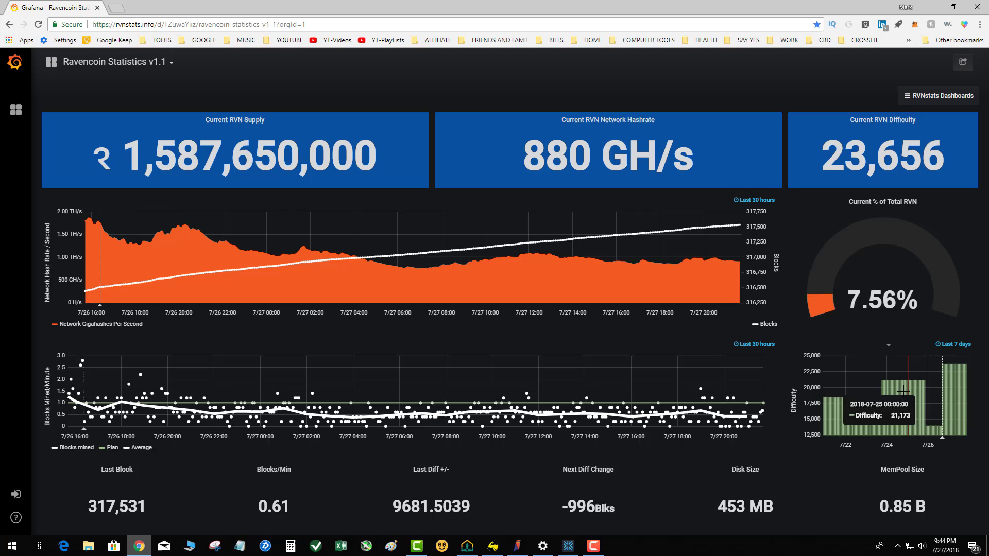
{"action": "mouse_move", "coordinate": [911, 391]}
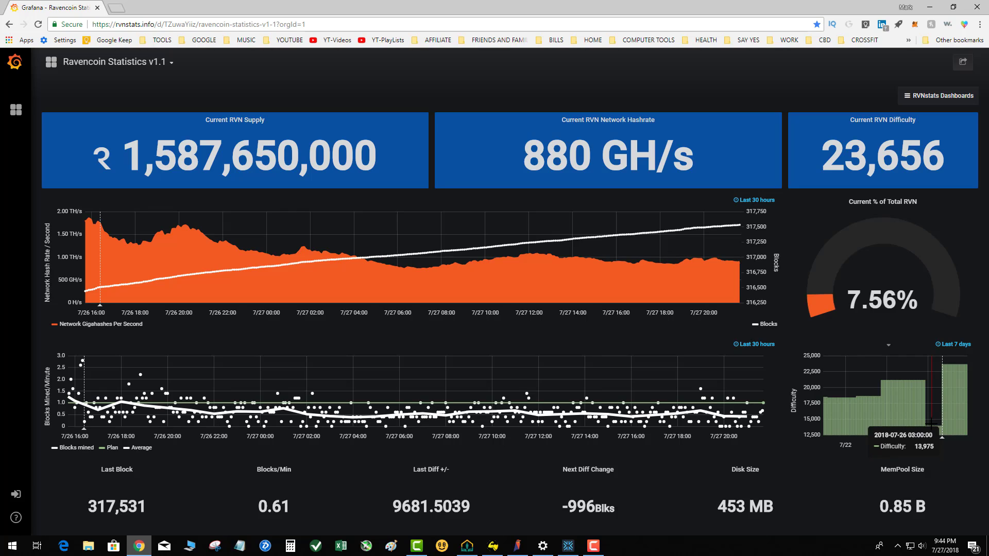
{"action": "mouse_move", "coordinate": [922, 434]}
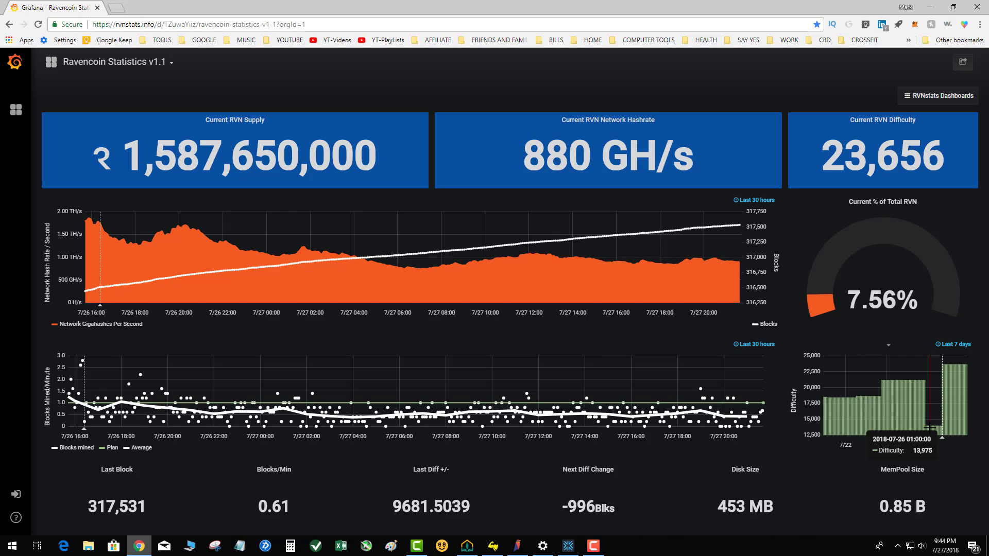
{"action": "mouse_move", "coordinate": [933, 392]}
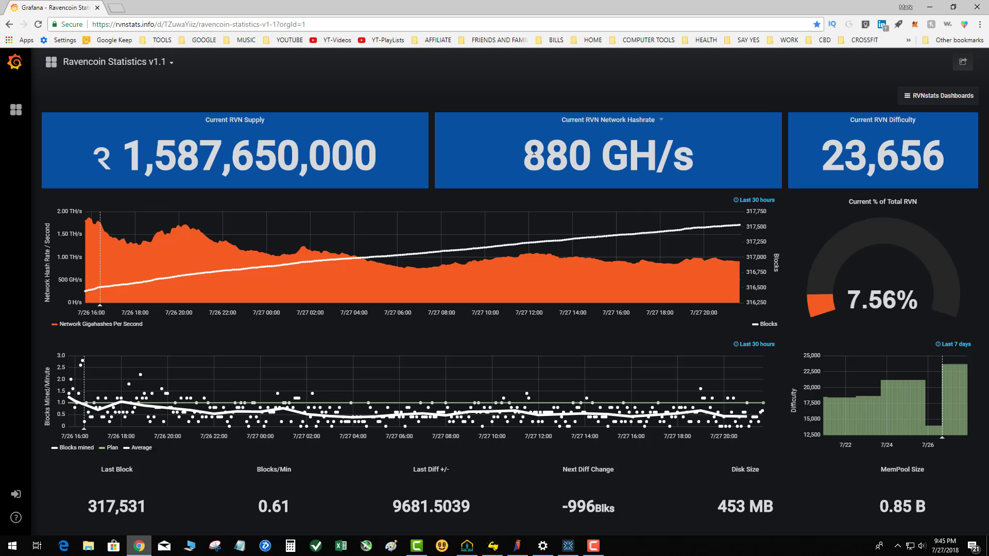
{"action": "mouse_move", "coordinate": [920, 459]}
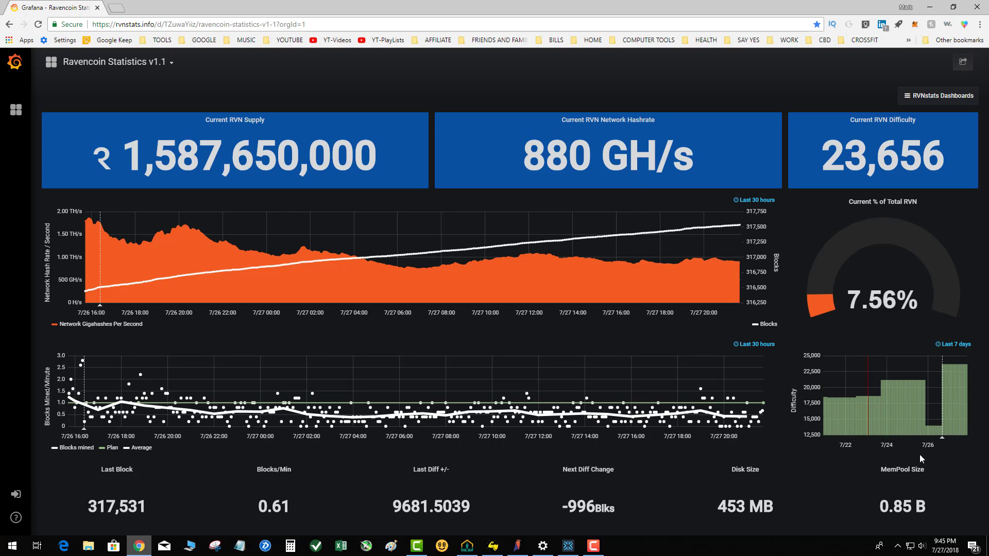
{"action": "mouse_move", "coordinate": [956, 383]}
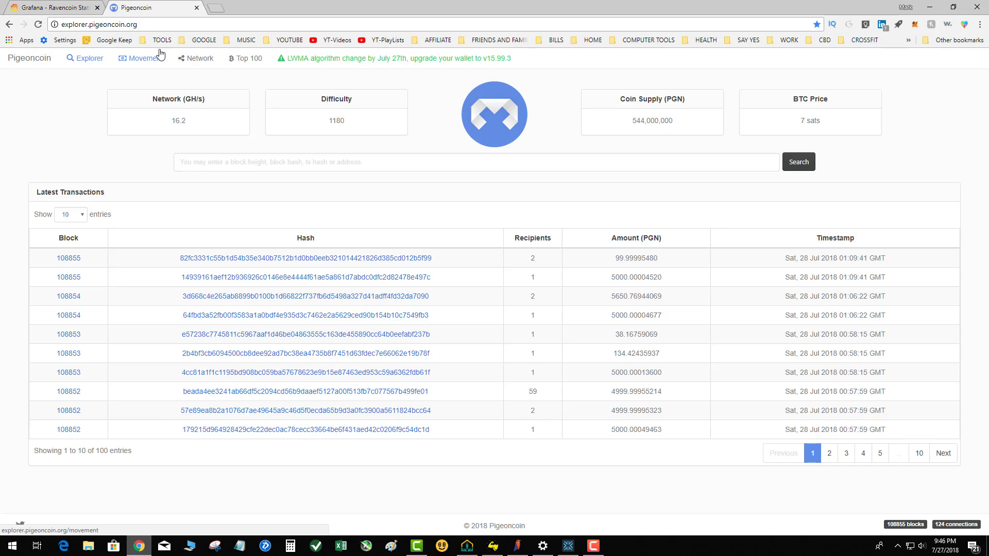
{"action": "mouse_move", "coordinate": [57, 8]}
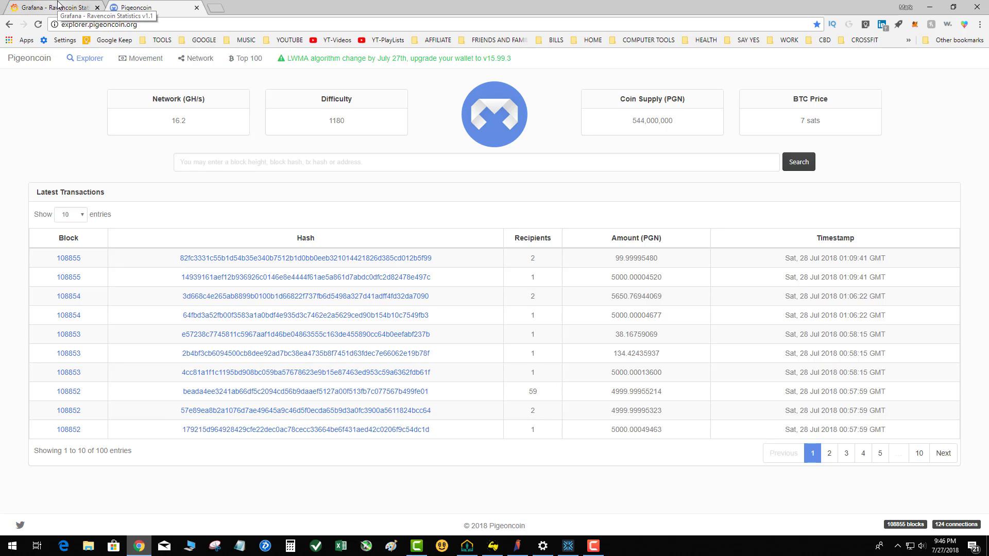
Load the CryptoBridge wallet site in a third tab from the TOOLS bookmarks.
{"action": "left_click", "coordinate": [311, 7]}
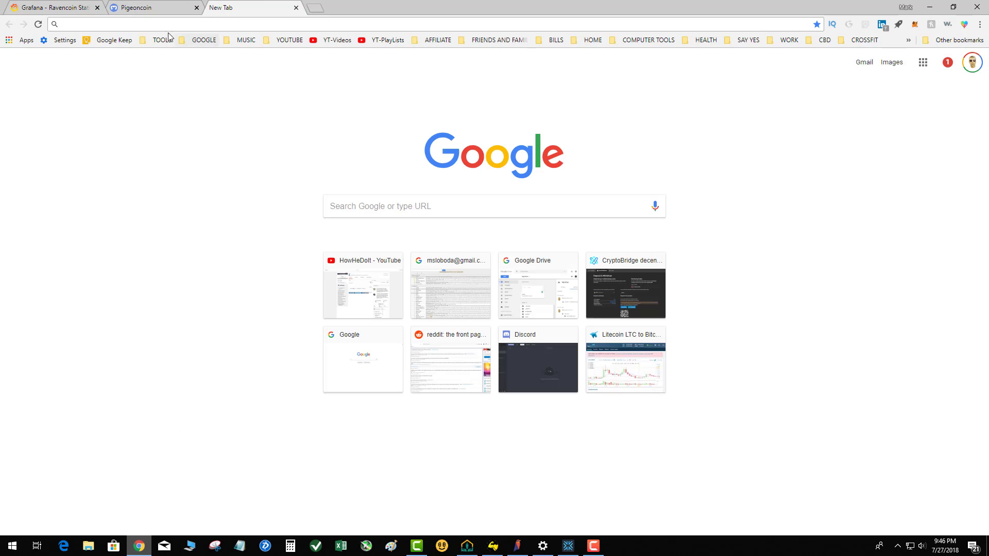
{"action": "left_click", "coordinate": [164, 40]}
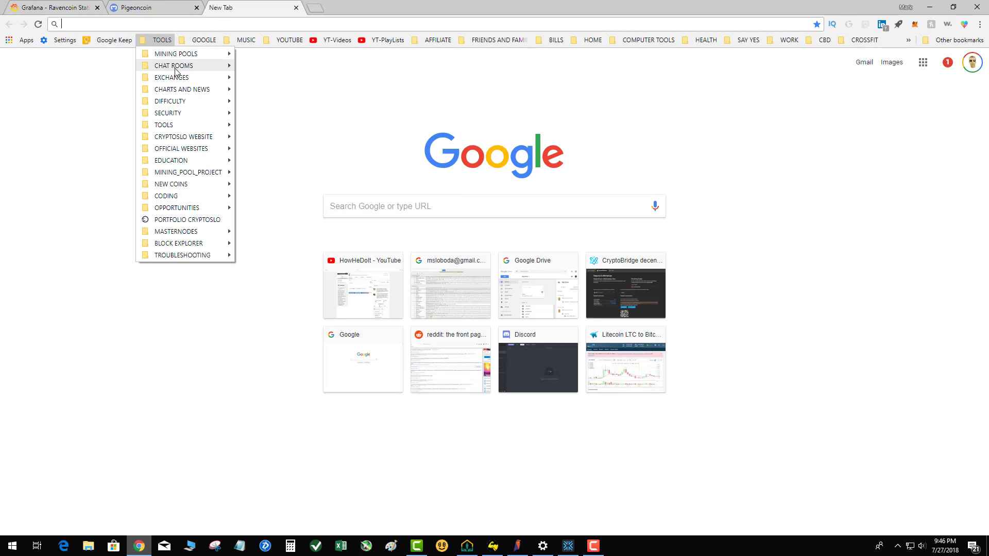
{"action": "left_click", "coordinate": [625, 291]}
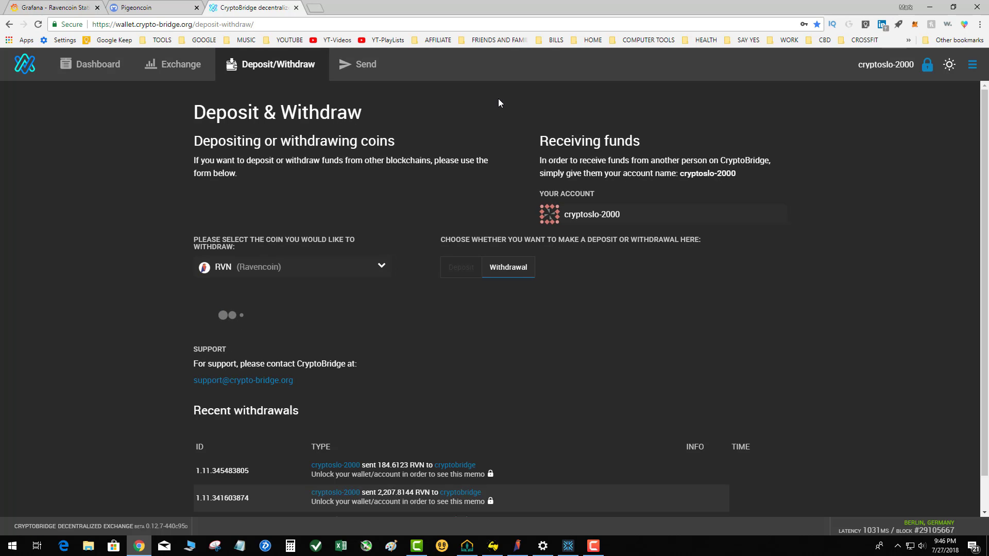
Go to the CryptoBridge exchange and filter the BTC market list to 'PGN'.
{"action": "left_click", "coordinate": [172, 64]}
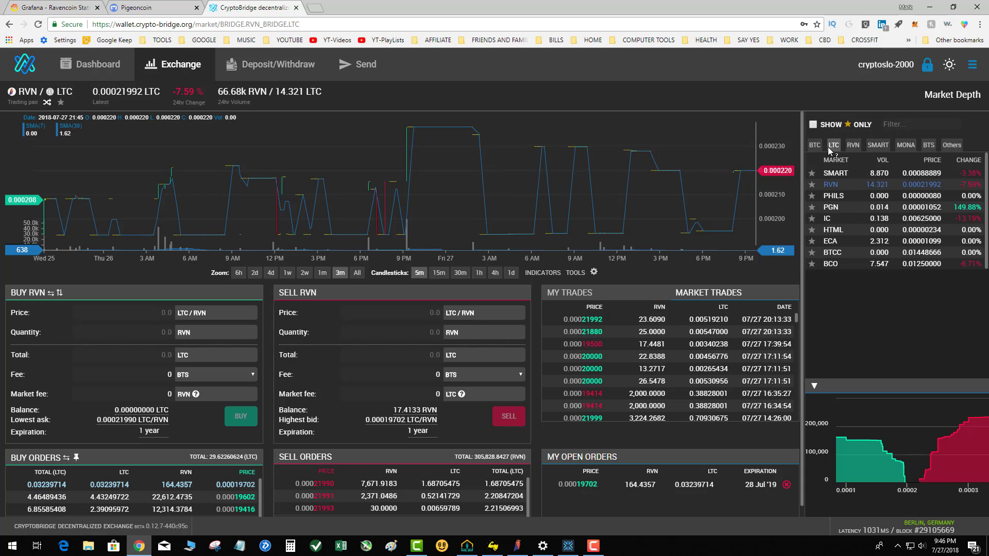
{"action": "left_click", "coordinate": [813, 144]}
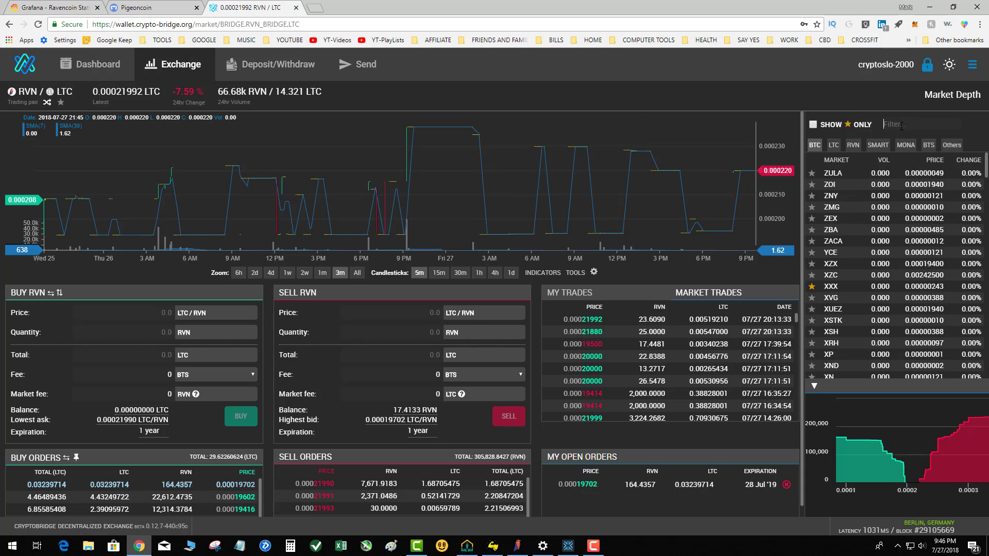
{"action": "type", "text": "PGN"}
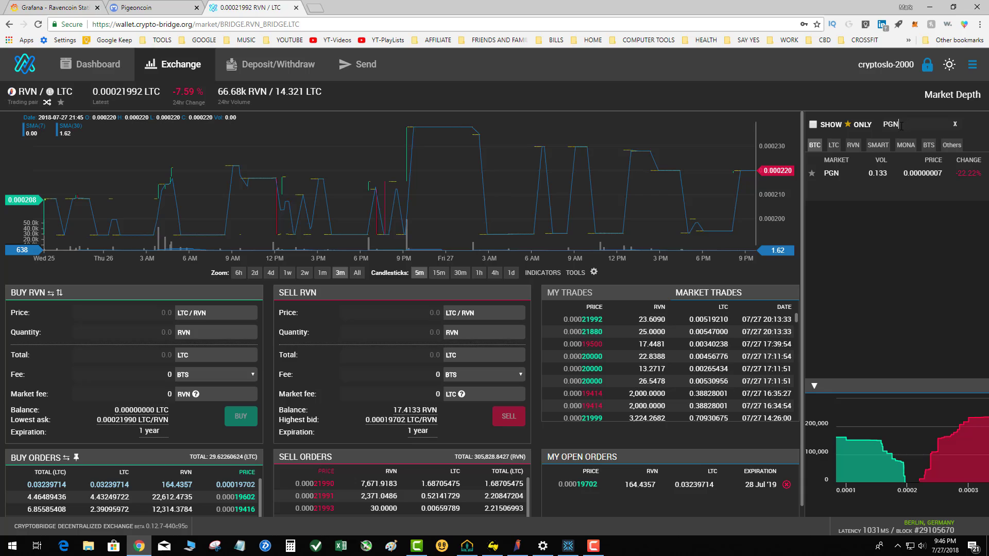
{"action": "mouse_move", "coordinate": [685, 196]}
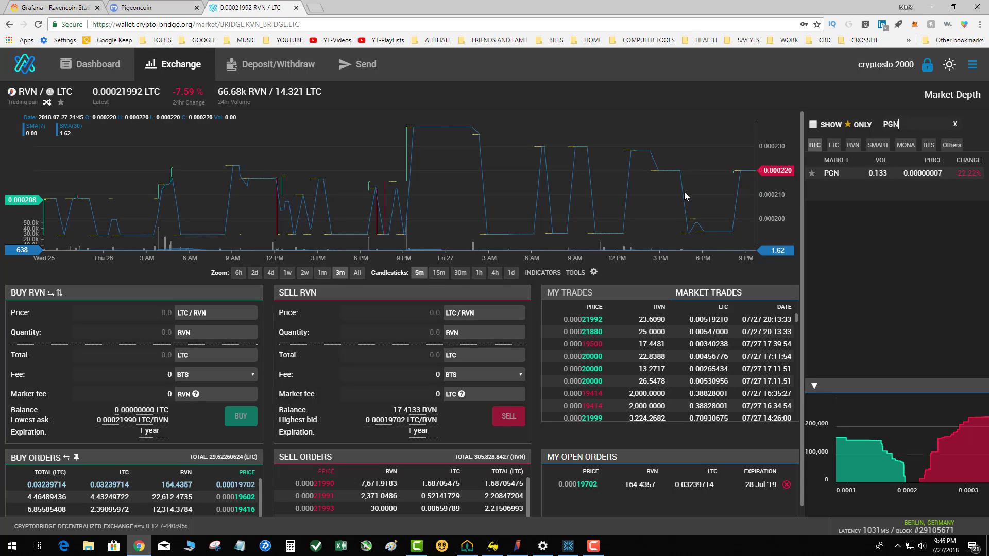
{"action": "mouse_move", "coordinate": [274, 7]}
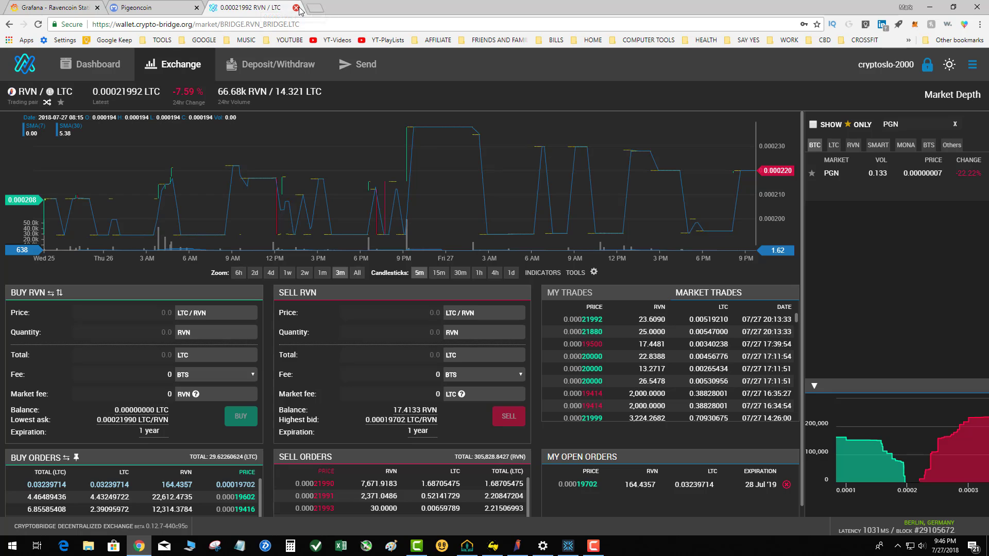
Close the CryptoBridge and Pigeoncoin tabs, returning to the Ravencoin Statistics dashboard.
{"action": "left_click", "coordinate": [295, 7]}
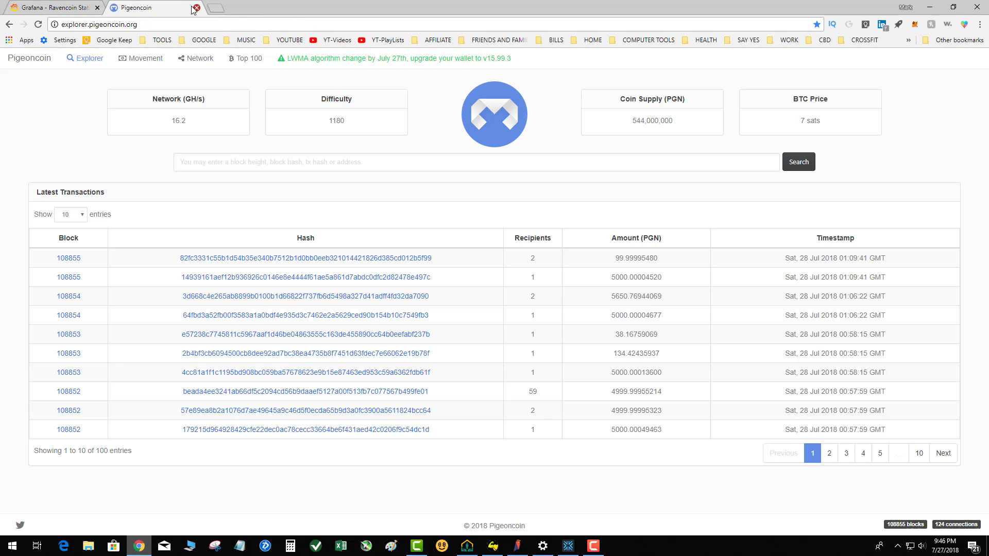
{"action": "left_click", "coordinate": [196, 8]}
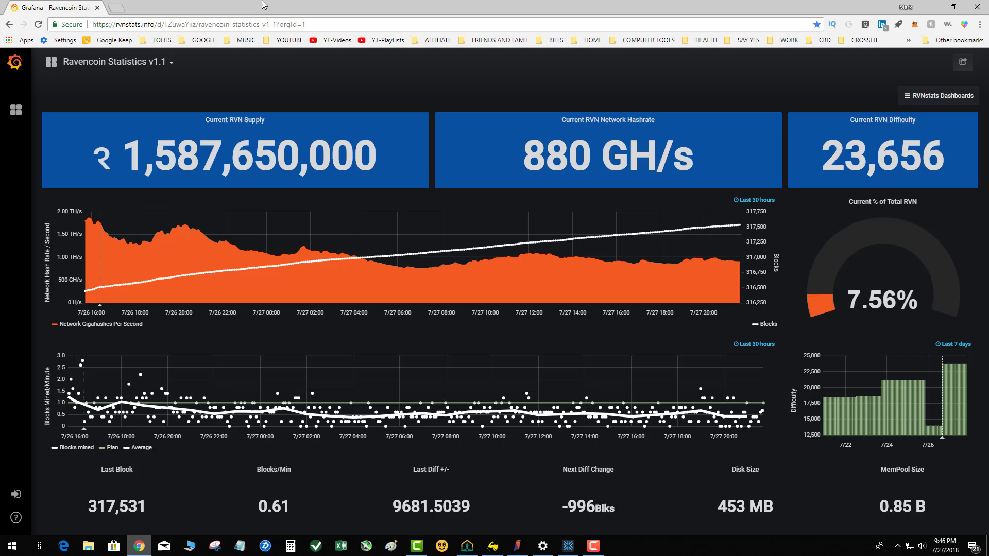